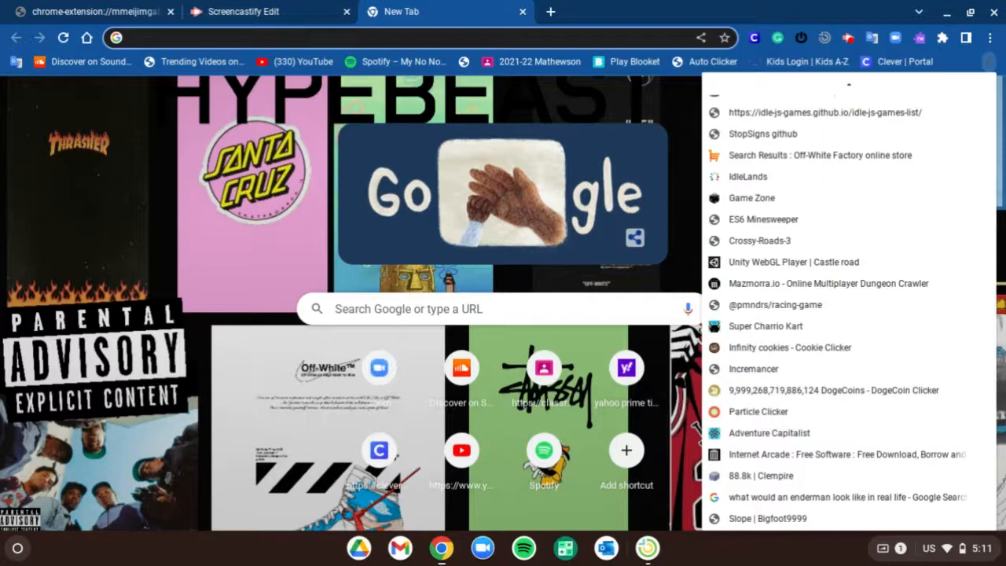
pyautogui.moveTo(852, 454)
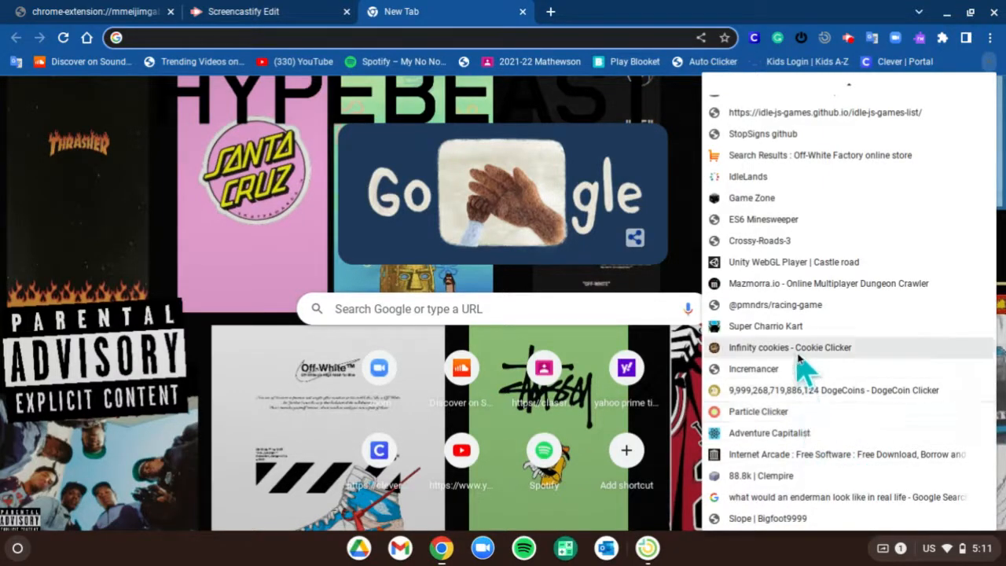
pyautogui.moveTo(783, 268)
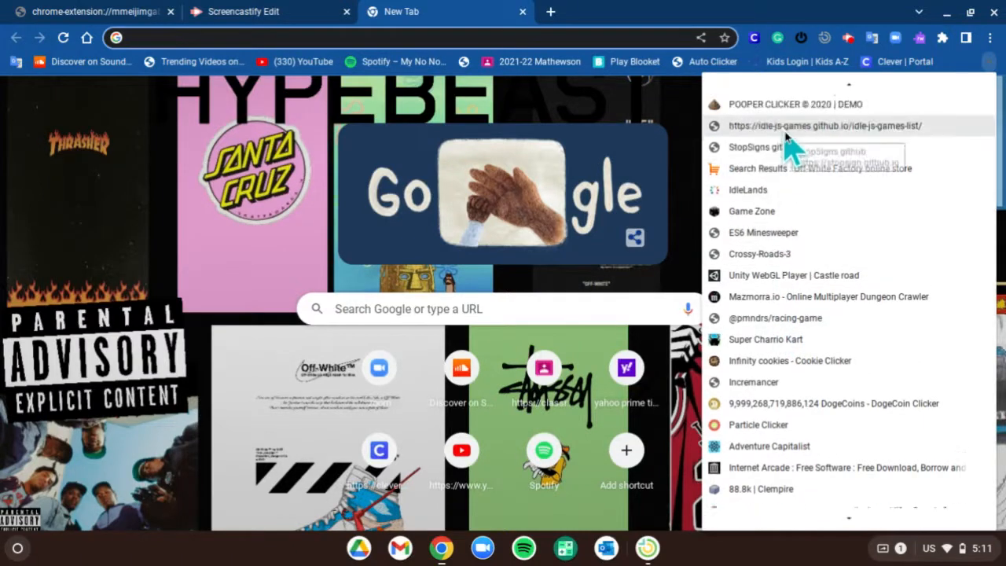
# Bring up the idle-js-games list from recent pages and look through its game entries.
pyautogui.click(822, 126)
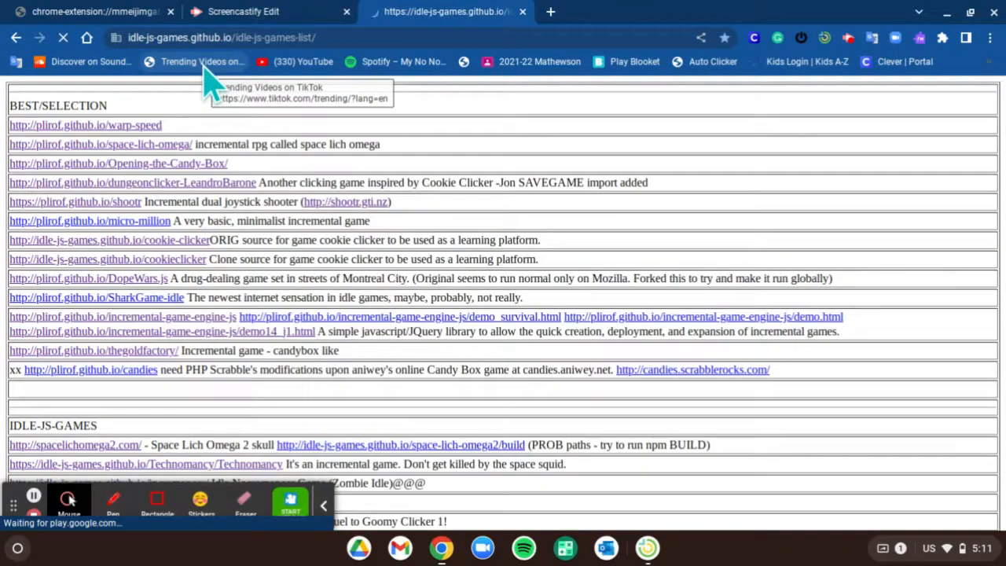
pyautogui.moveTo(232, 182)
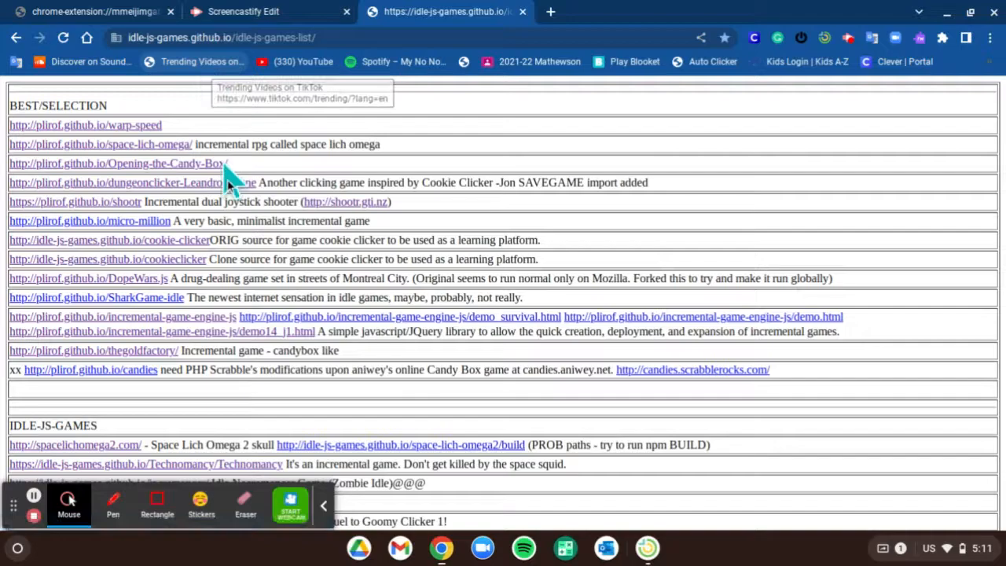
pyautogui.scroll(-3)
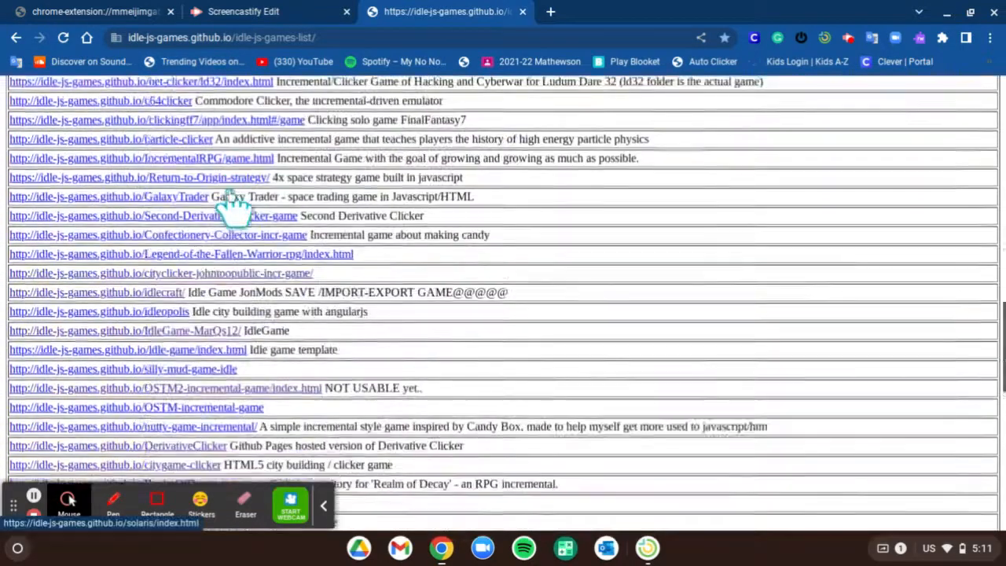
pyautogui.scroll(3)
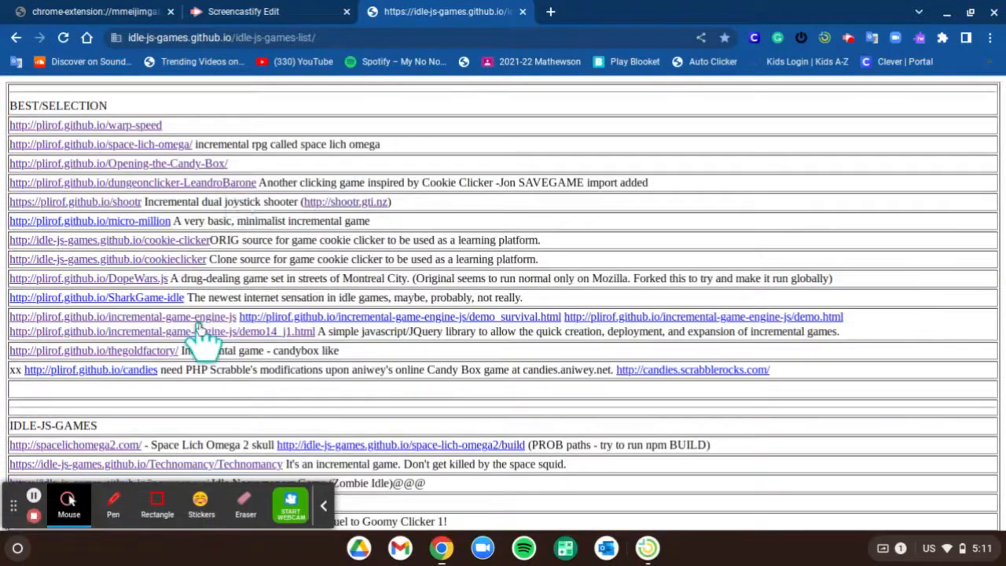
pyautogui.scroll(-3)
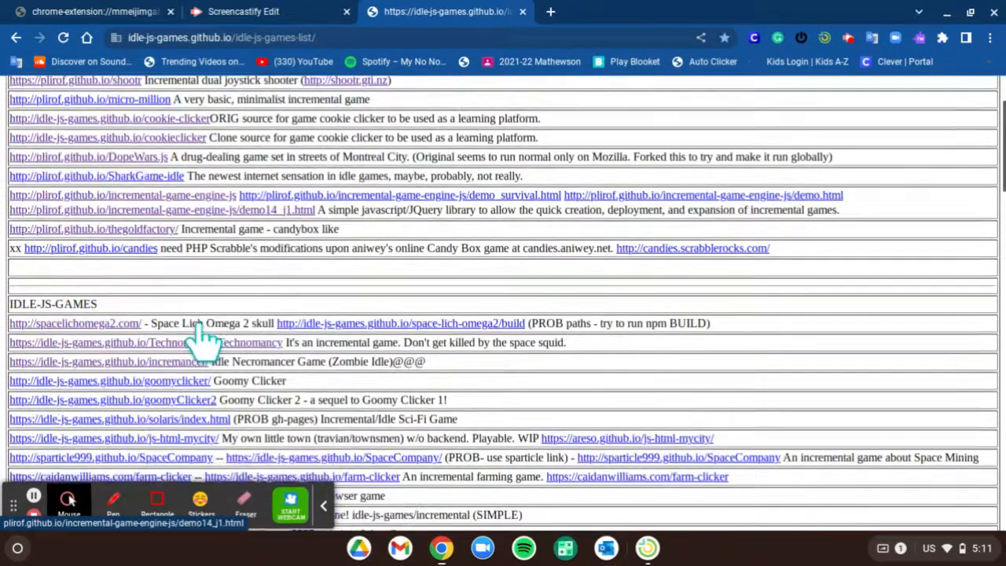
pyautogui.scroll(-3)
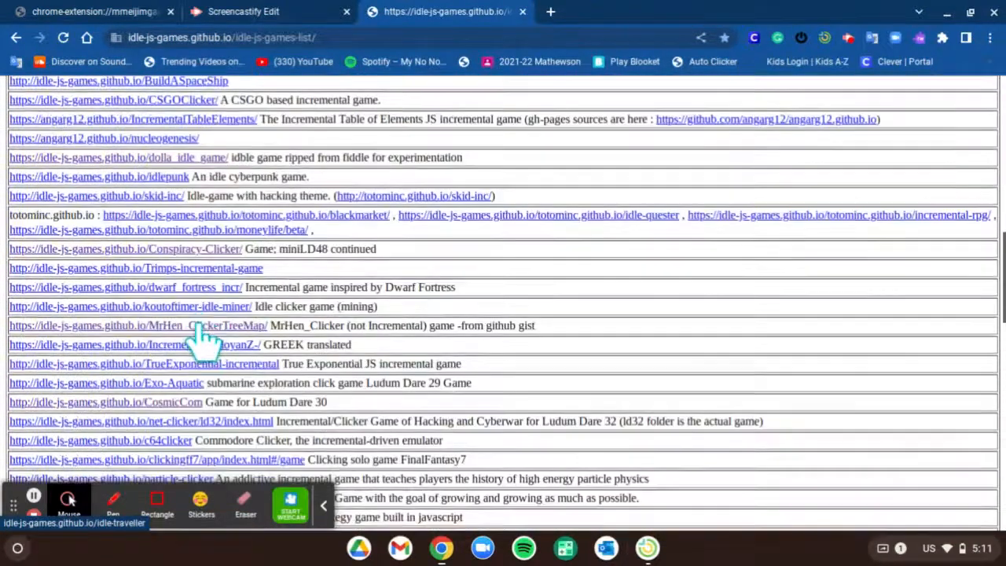
pyautogui.scroll(3)
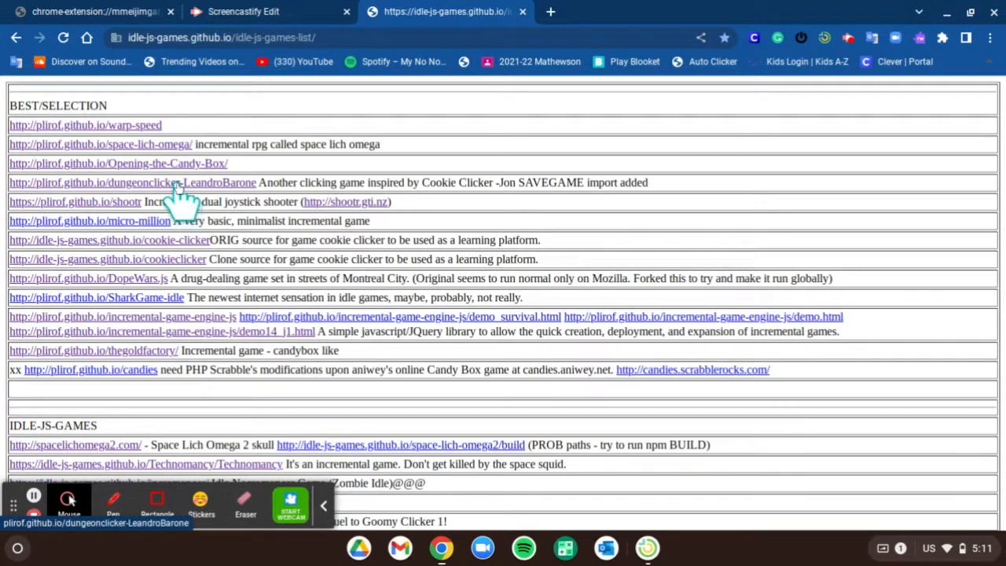
pyautogui.moveTo(185, 267)
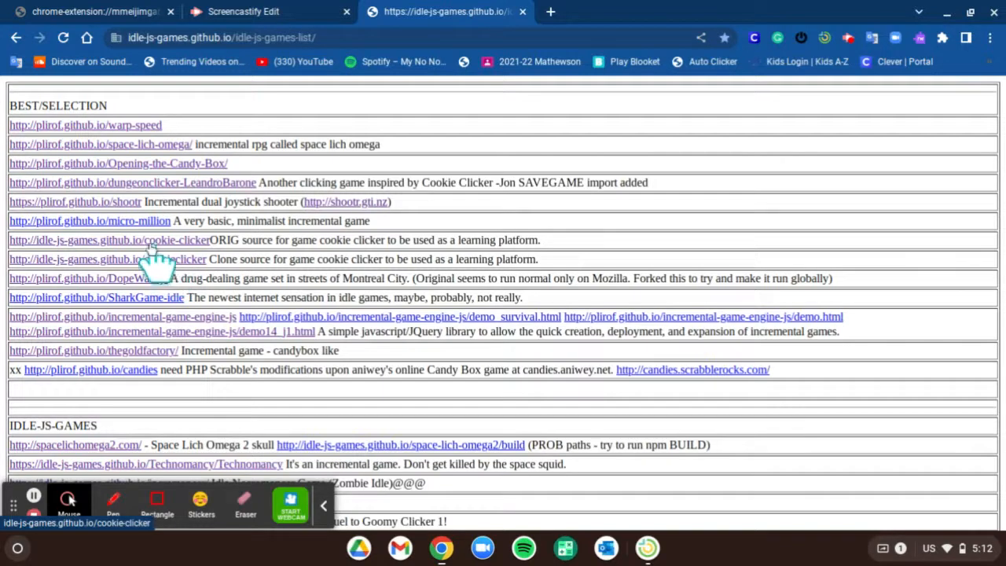
# Launch the cookie-clicker clone listed under BEST/SELECTION.
pyautogui.click(108, 239)
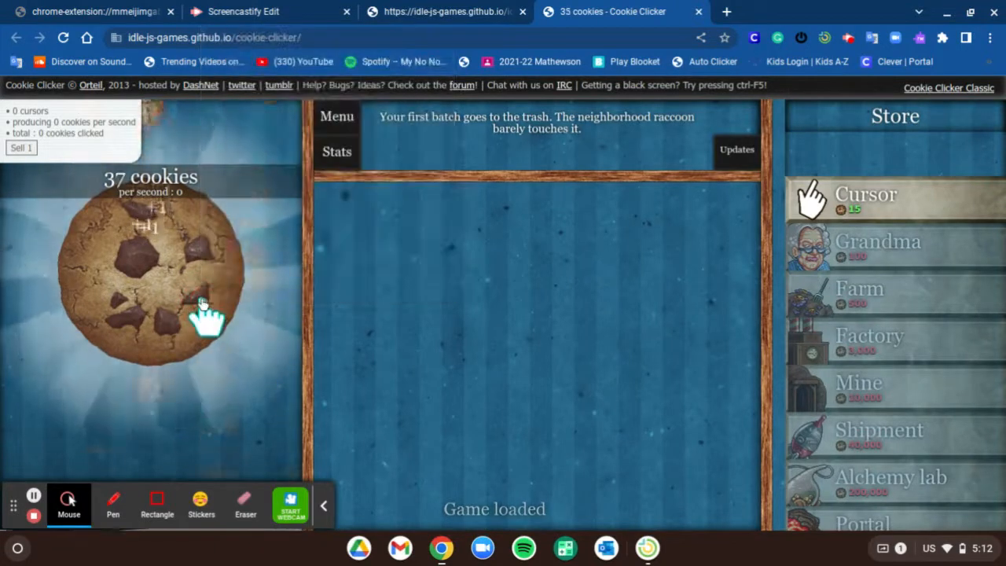
# Bake a cookie on the classic clone's big cookie, then close that game page.
pyautogui.click(150, 276)
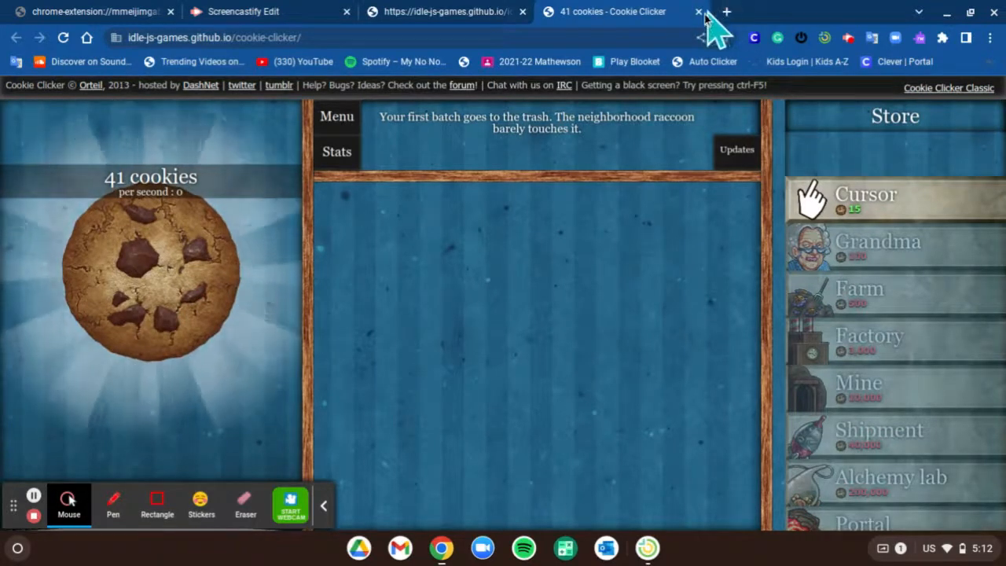
pyautogui.click(698, 11)
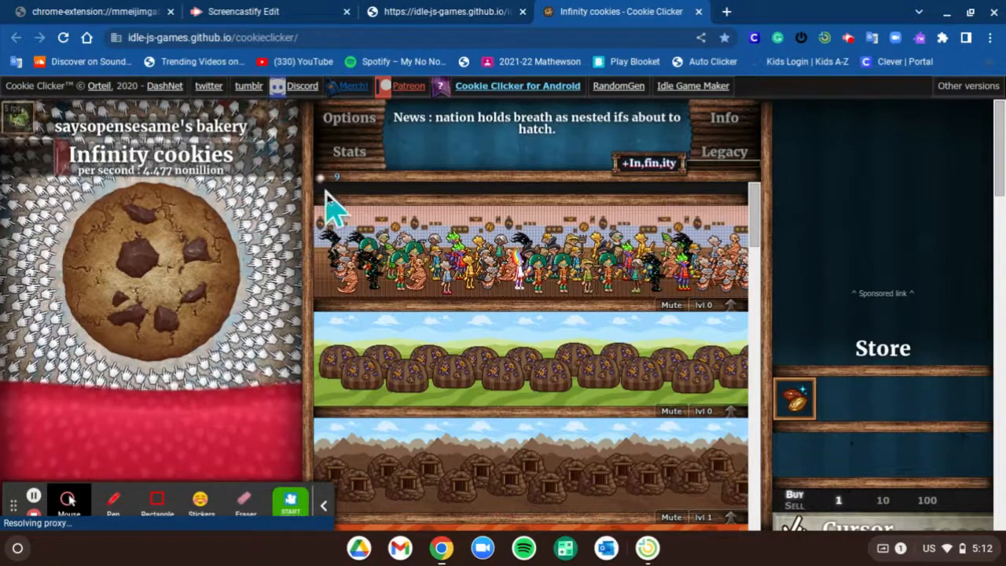
# Rename the bakery to 'saysopensesame' and confirm, unlocking the Dev tools cheat panel.
pyautogui.click(149, 126)
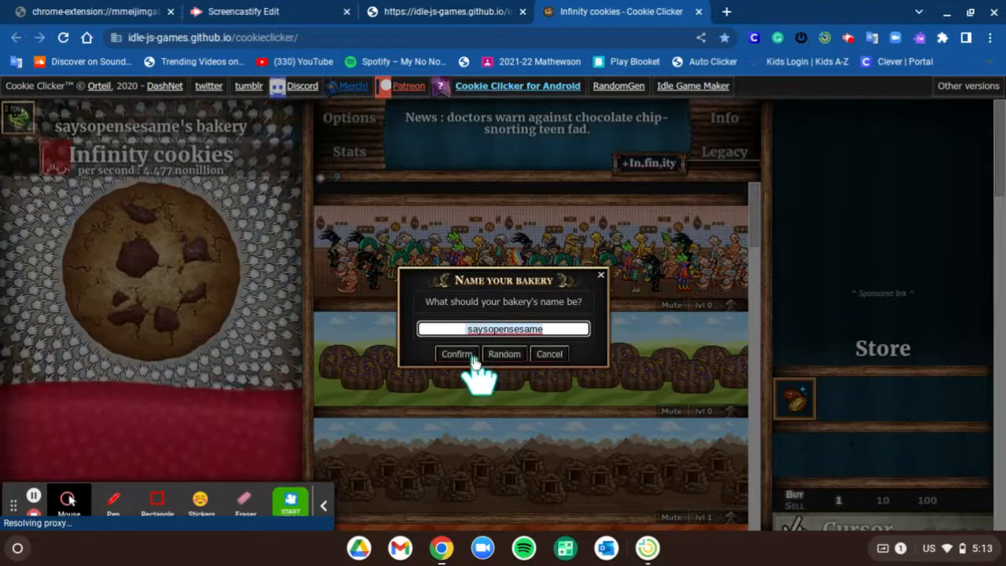
pyautogui.click(456, 353)
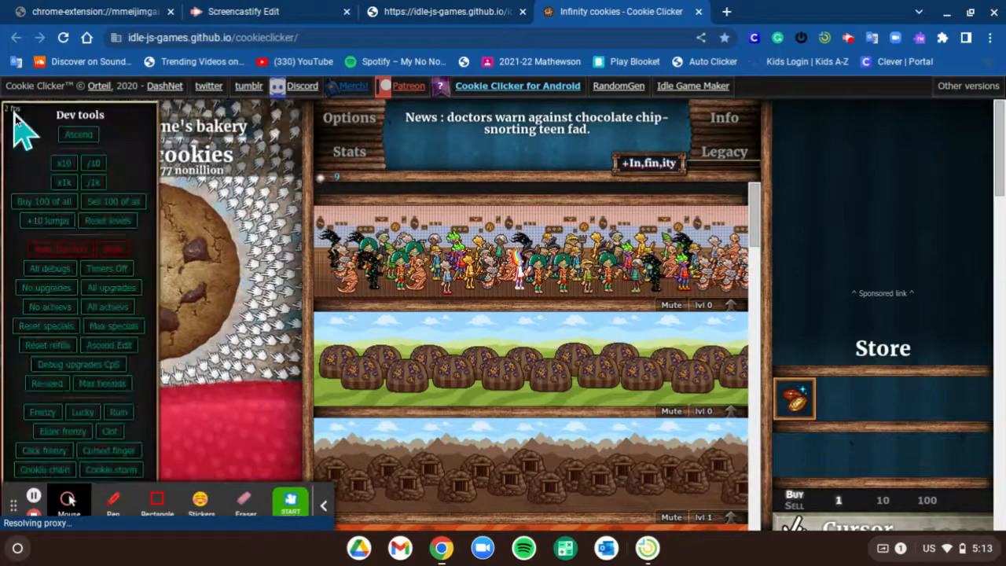
pyautogui.moveTo(110, 287)
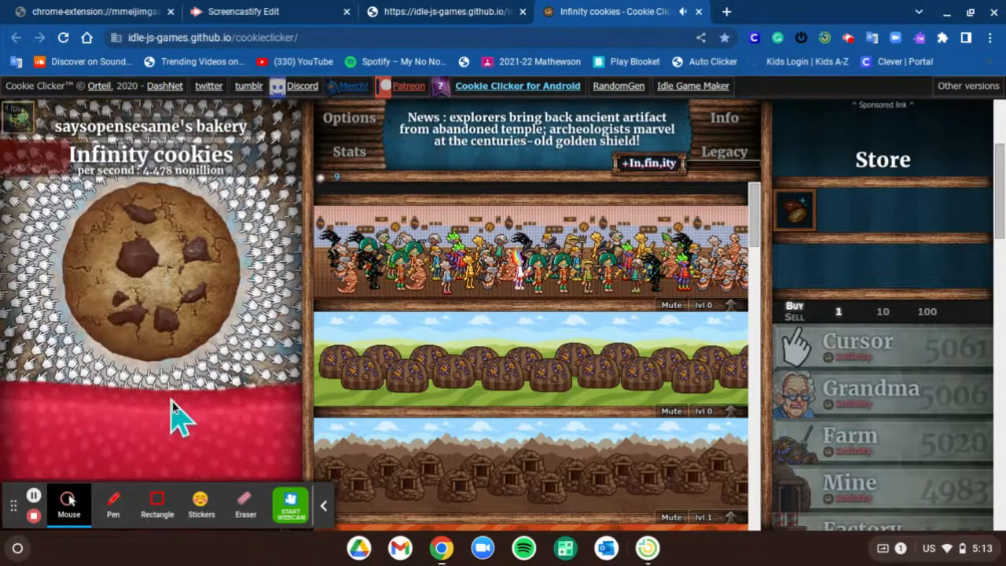
# Tap the big cookie and multiply the total twice with the Dev tools cheat buttons.
pyautogui.click(197, 228)
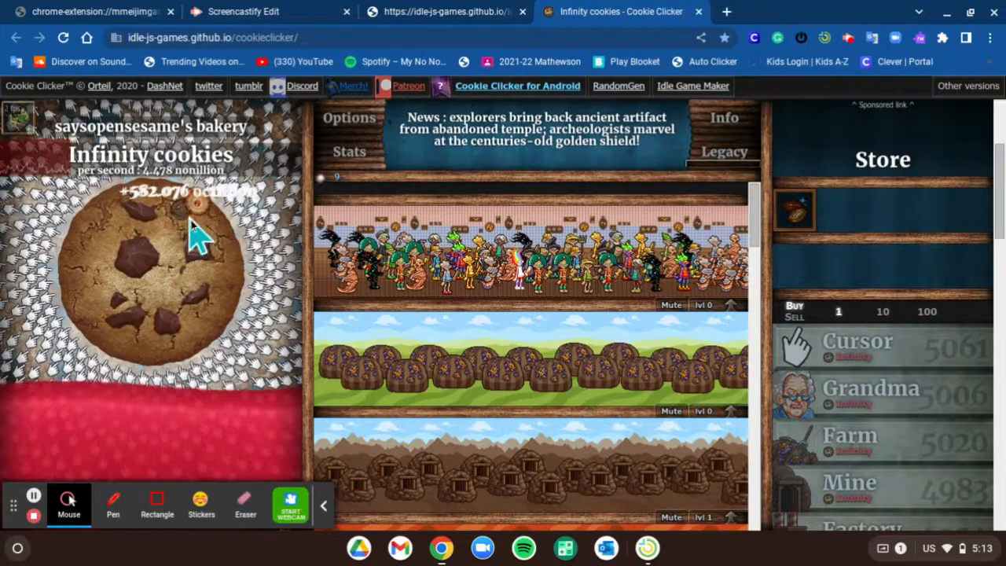
pyautogui.click(192, 224)
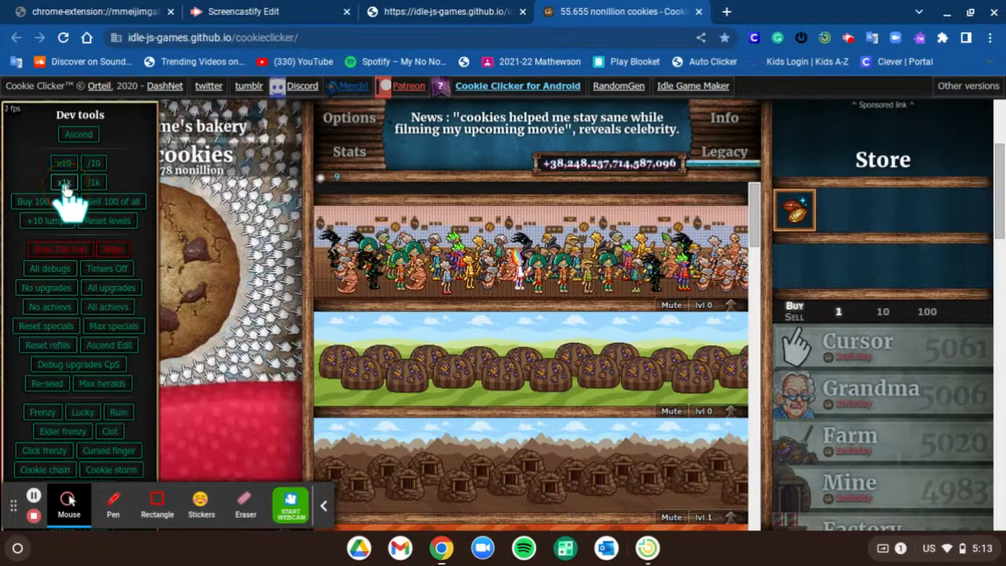
pyautogui.click(62, 183)
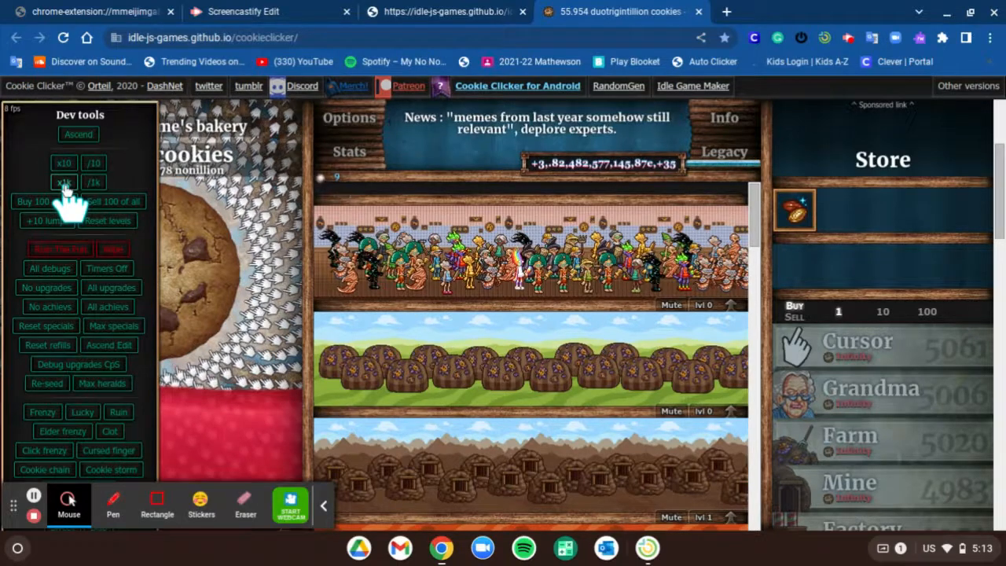
pyautogui.click(63, 183)
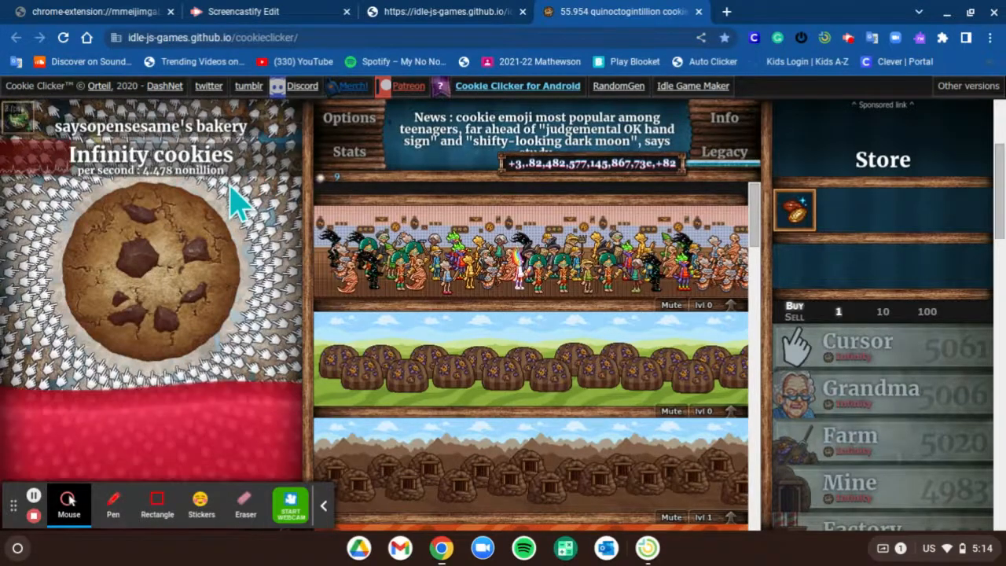
pyautogui.click(149, 268)
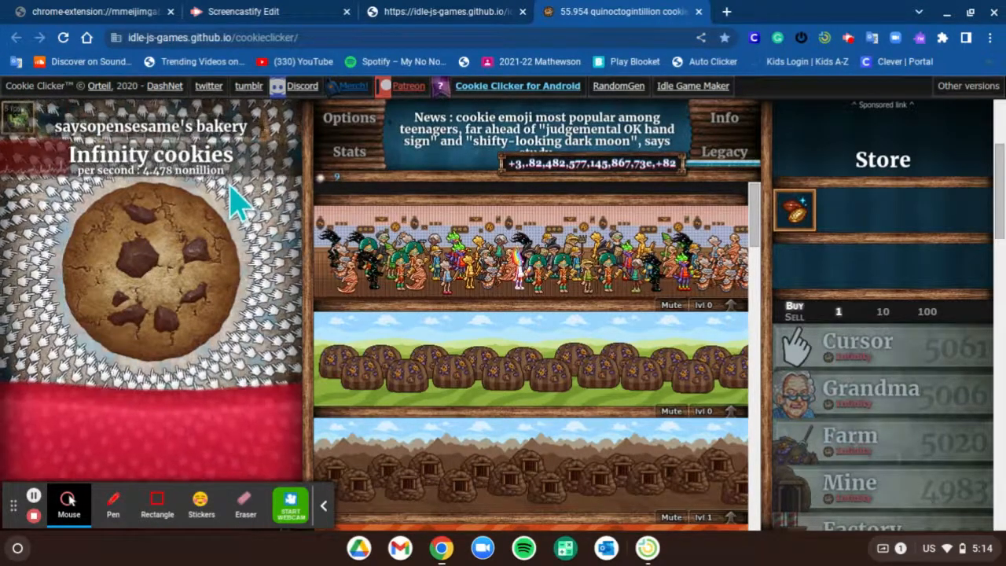